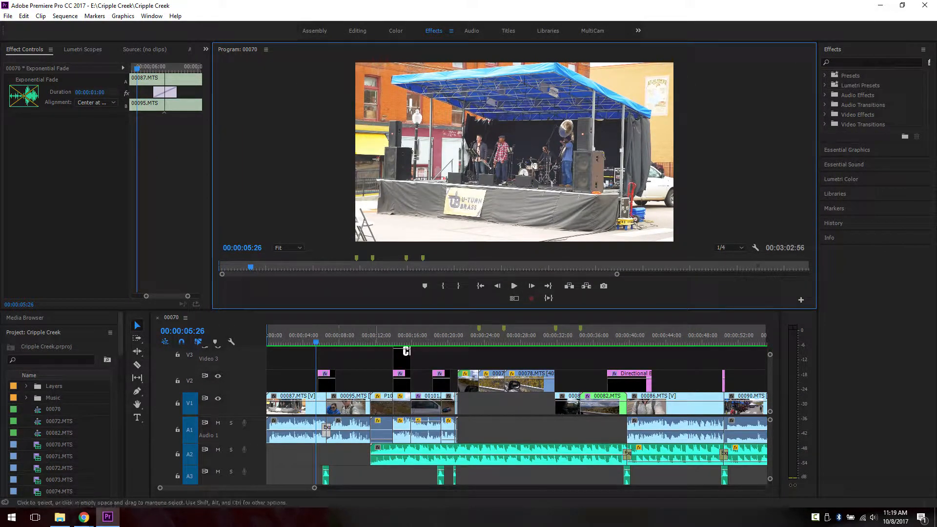
Step: Review the opening concert clip, then filter the Effects list to 'transition'
left_click(514, 285)
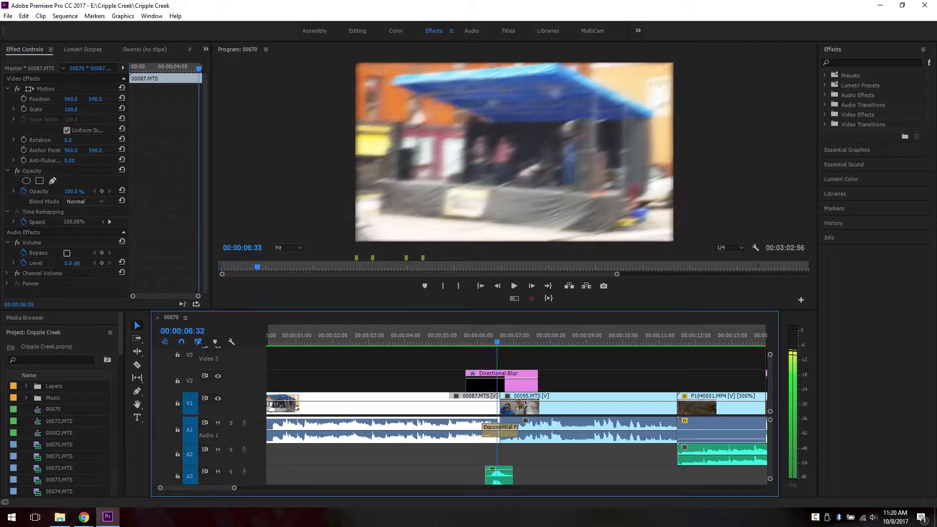
left_click(503, 341)
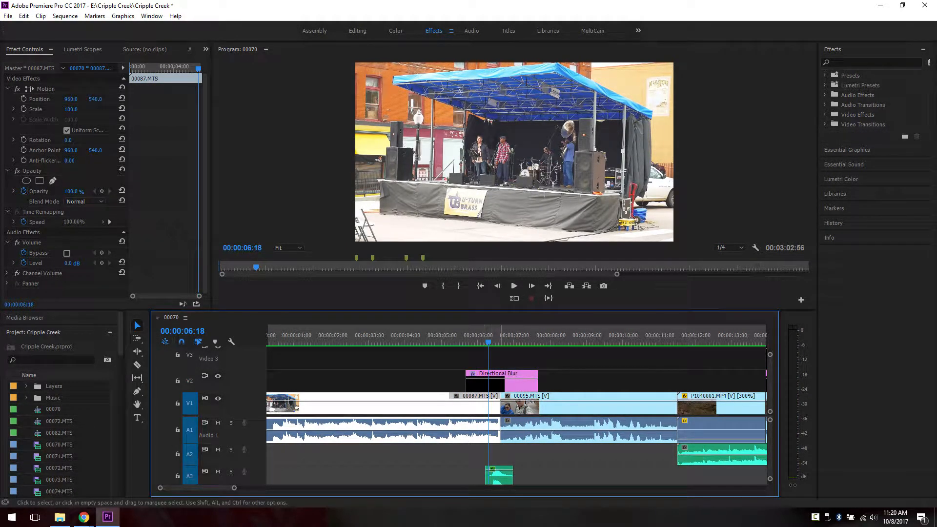
left_click(873, 63)
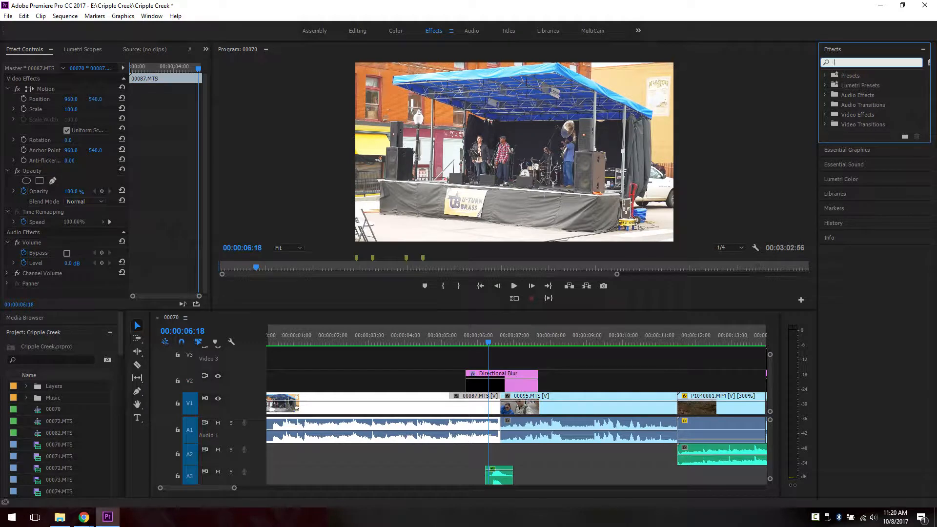
type("transition")
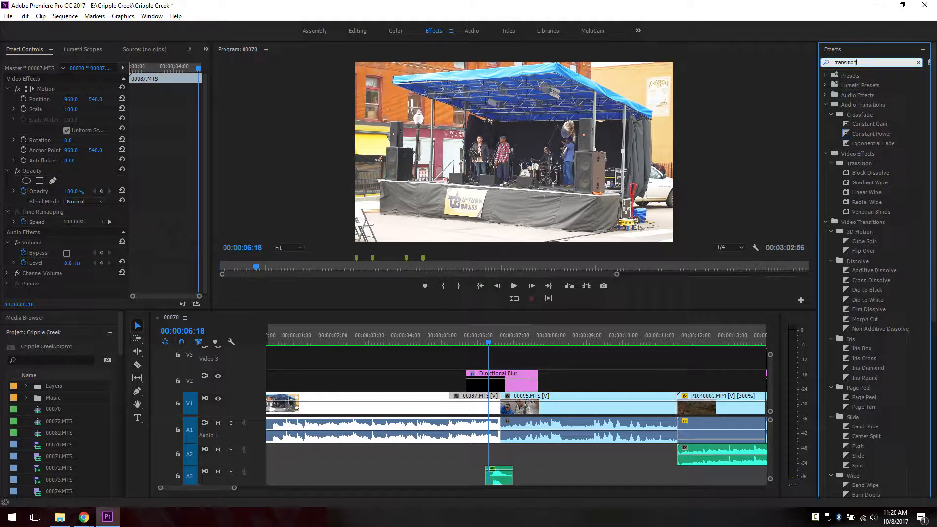
left_click(873, 142)
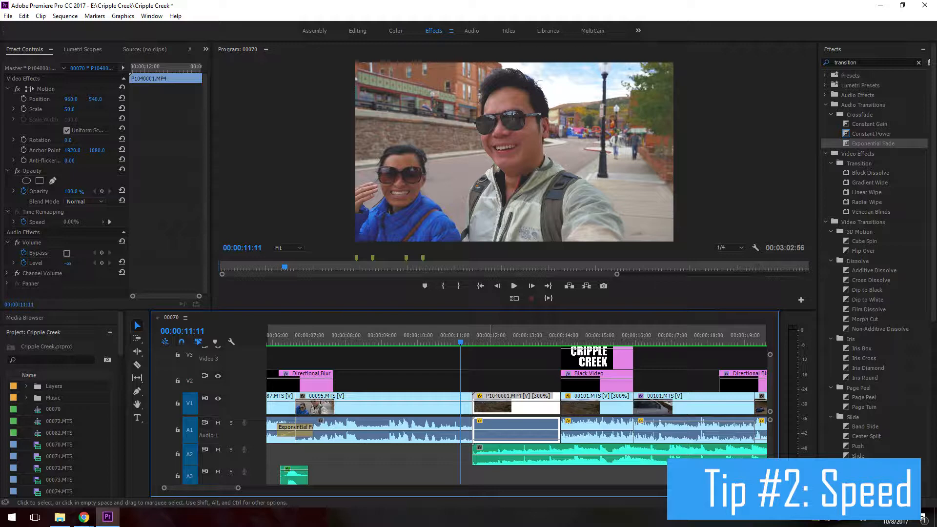
left_click(489, 335)
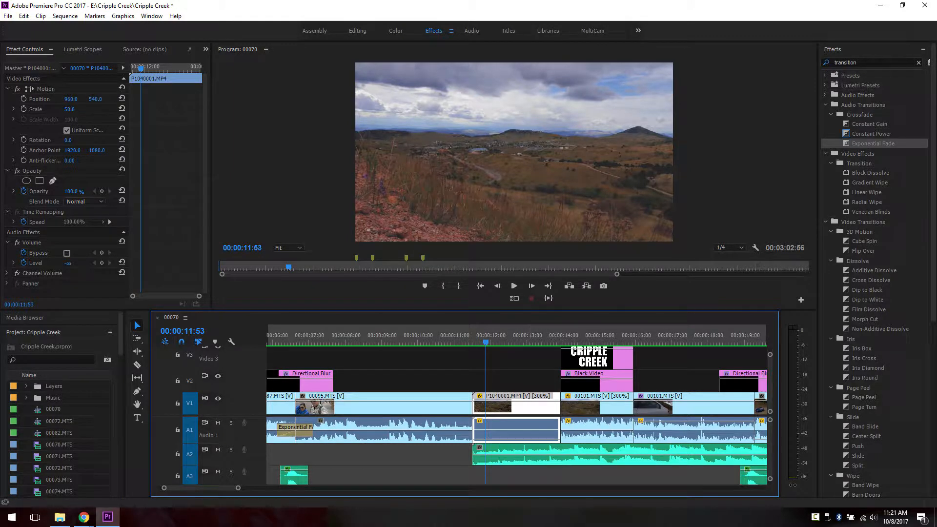
left_click(474, 342)
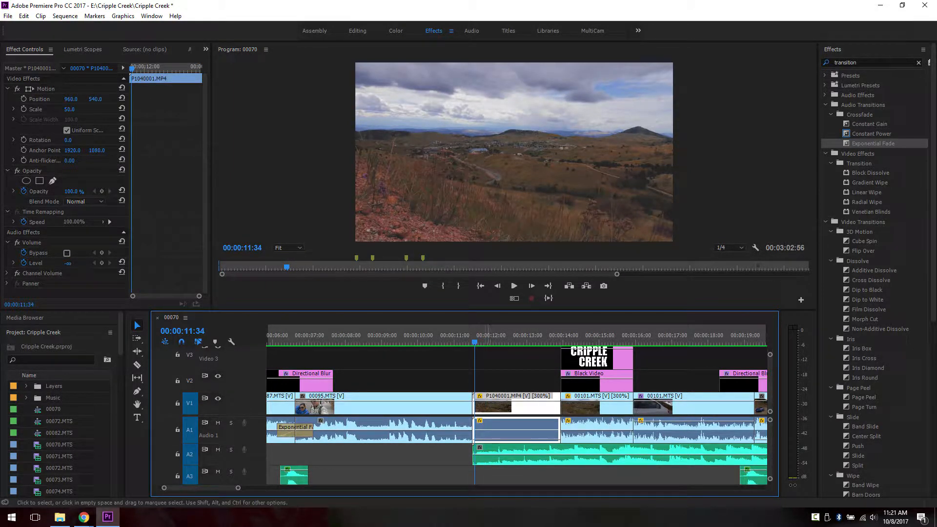
left_click(514, 286)
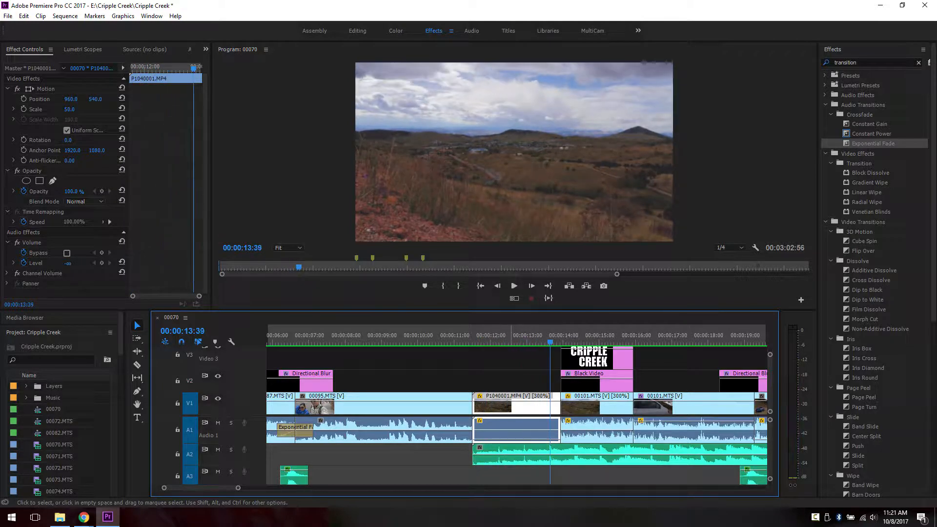
right_click(498, 429)
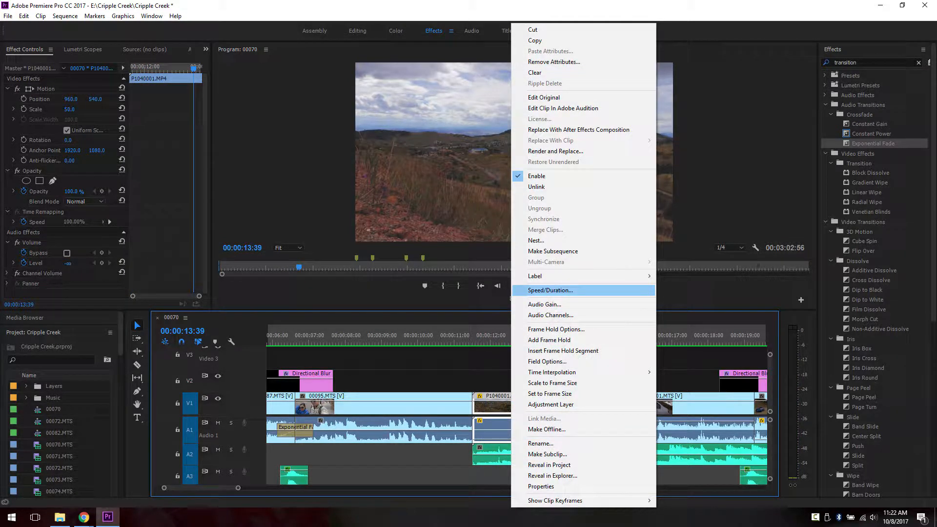
left_click(550, 290)
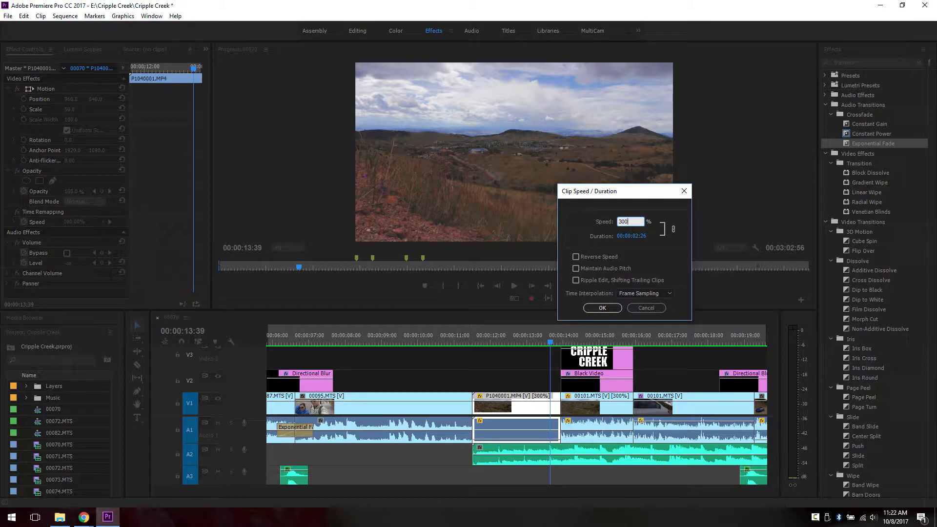
left_click(644, 293)
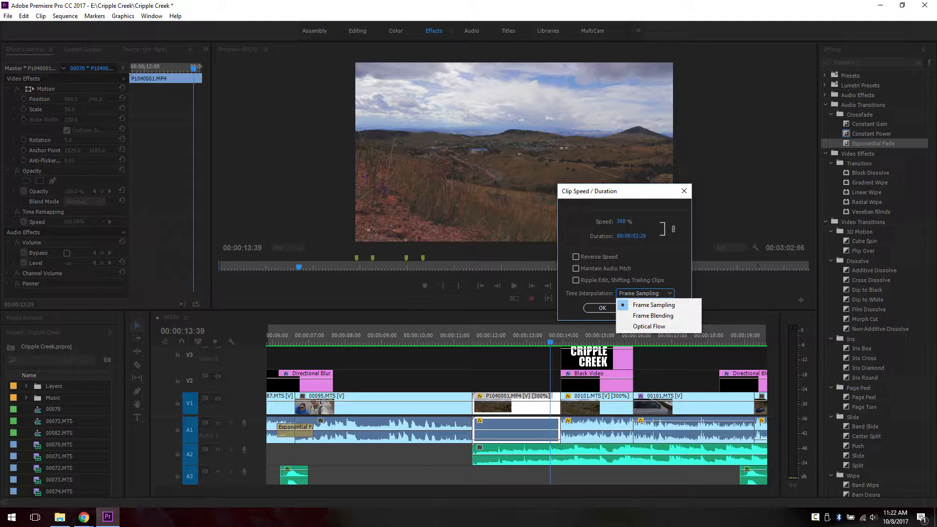
left_click(654, 304)
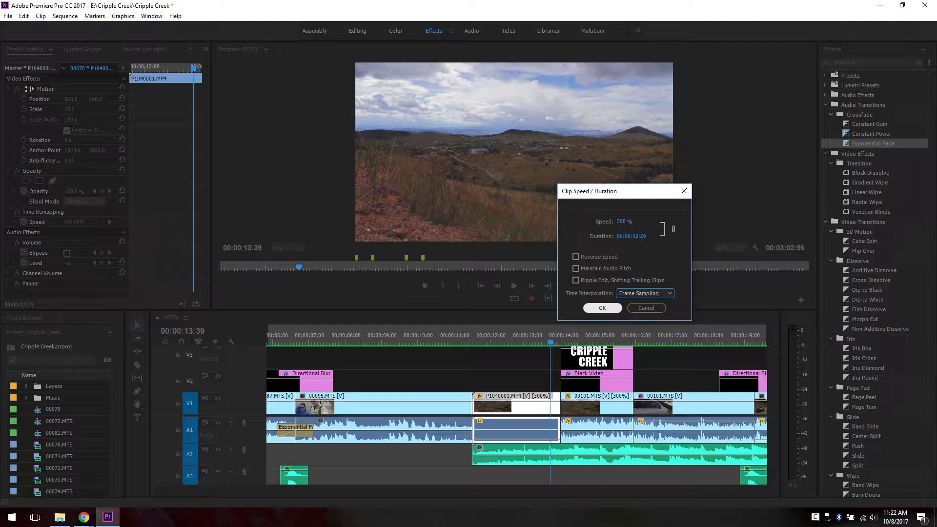
left_click(646, 307)
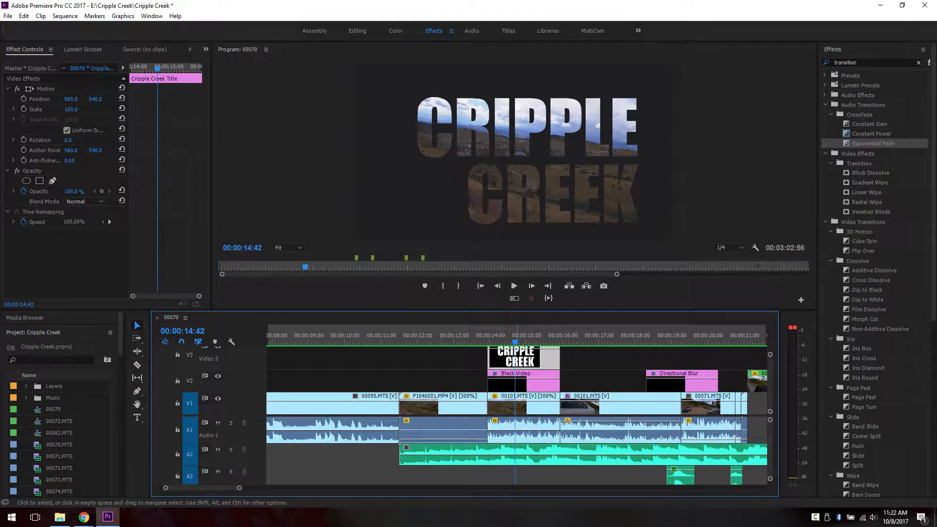
Step: Place a new Black Video item on V2 above the 00101.MTS clip
left_click(523, 406)
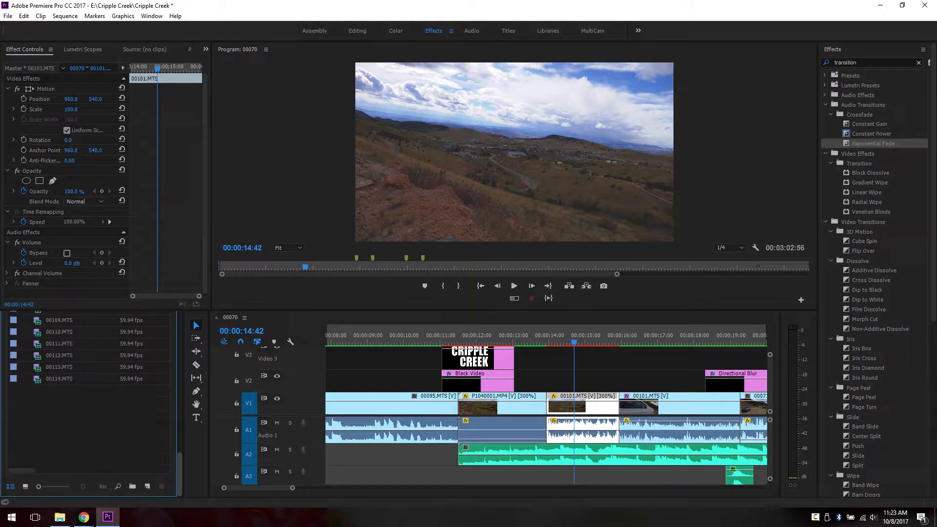
left_click(146, 486)
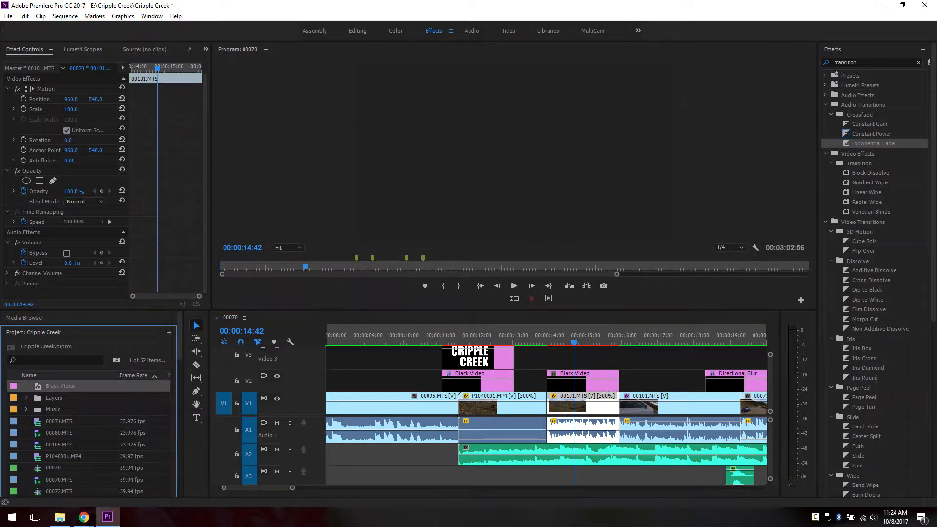
Step: Create a new legacy title named 'Tee Win' via File > New
double_click(59, 386)
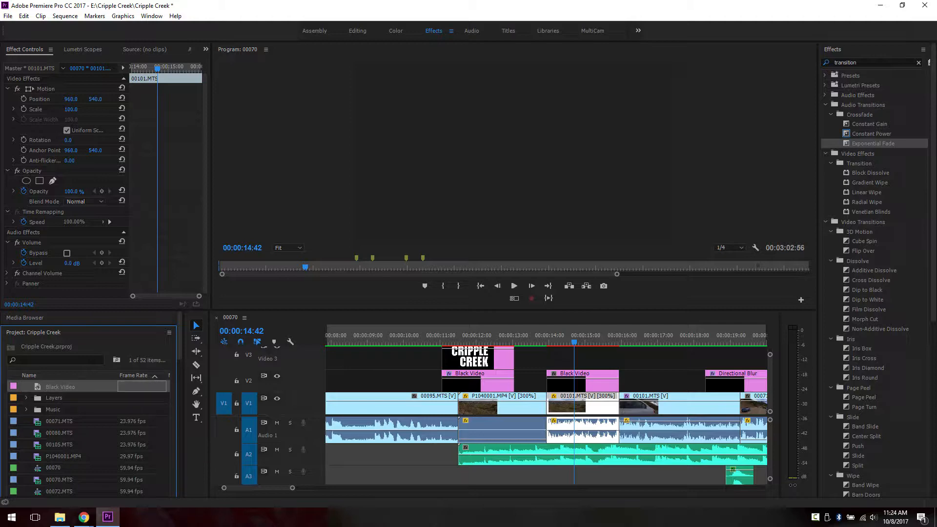
left_click(8, 15)
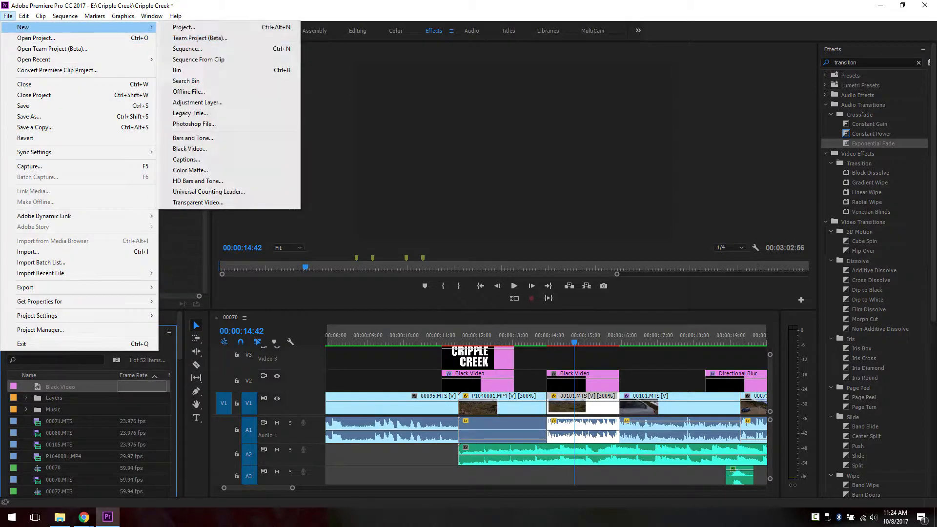
left_click(189, 114)
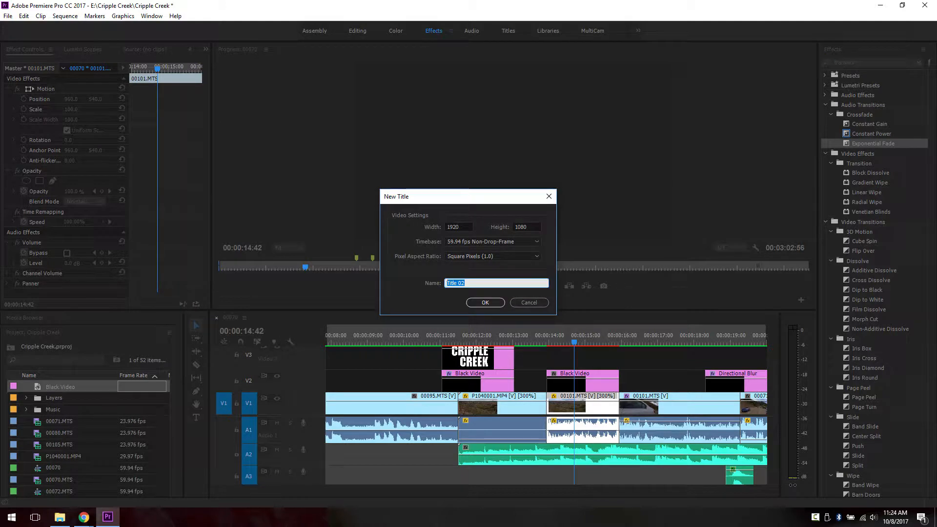
type("Tee Win")
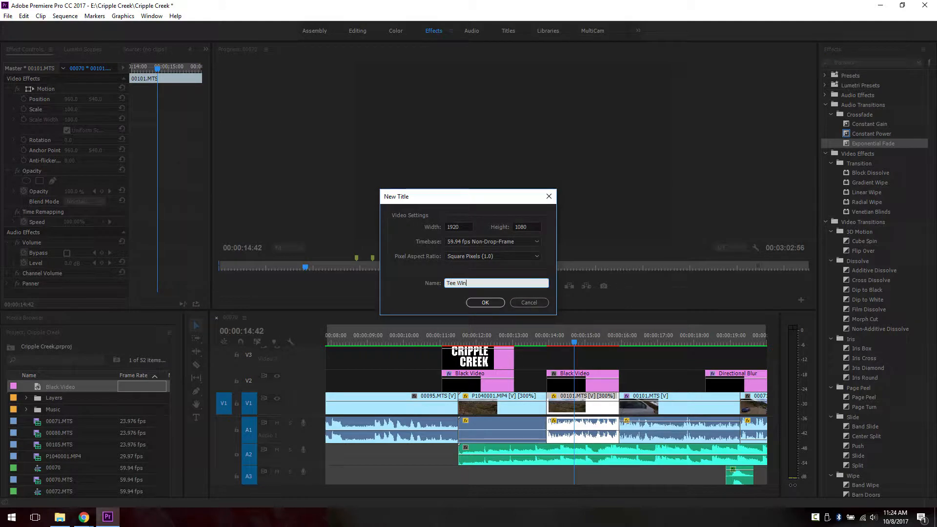
left_click(485, 302)
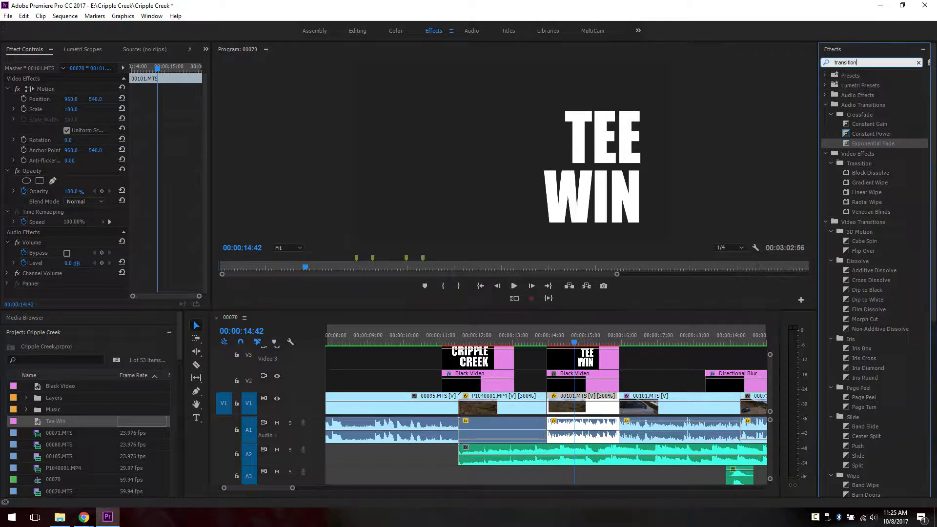
Step: Find the Track Matte Key by searching 'matte' and set it to composite using Matte Luma
type("matte")
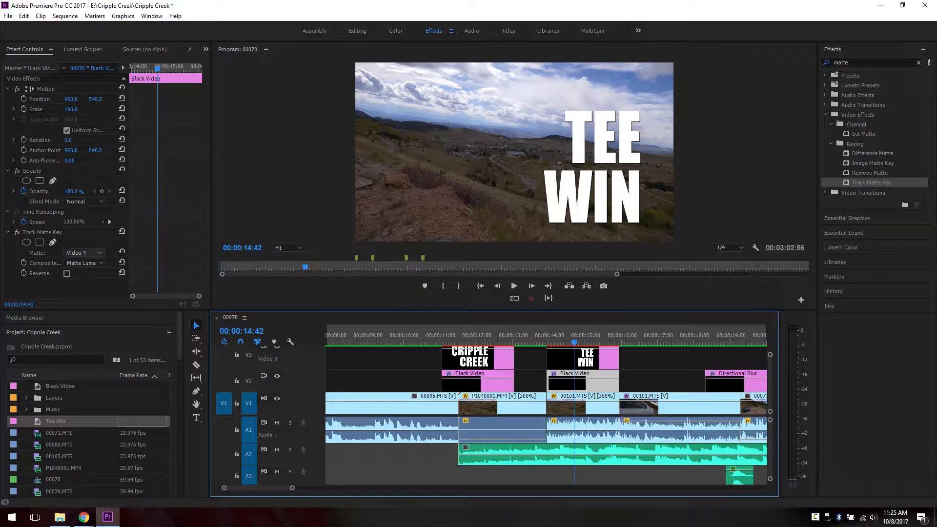
left_click(83, 251)
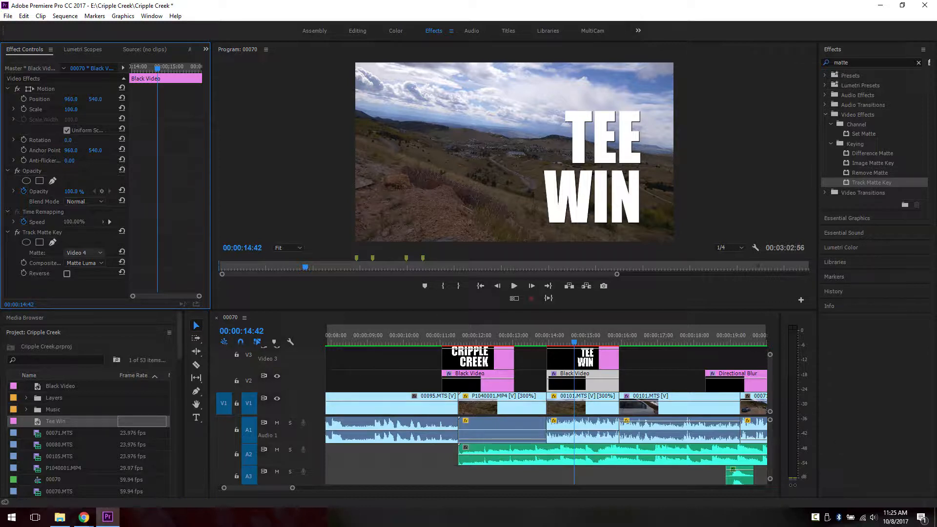
left_click(83, 252)
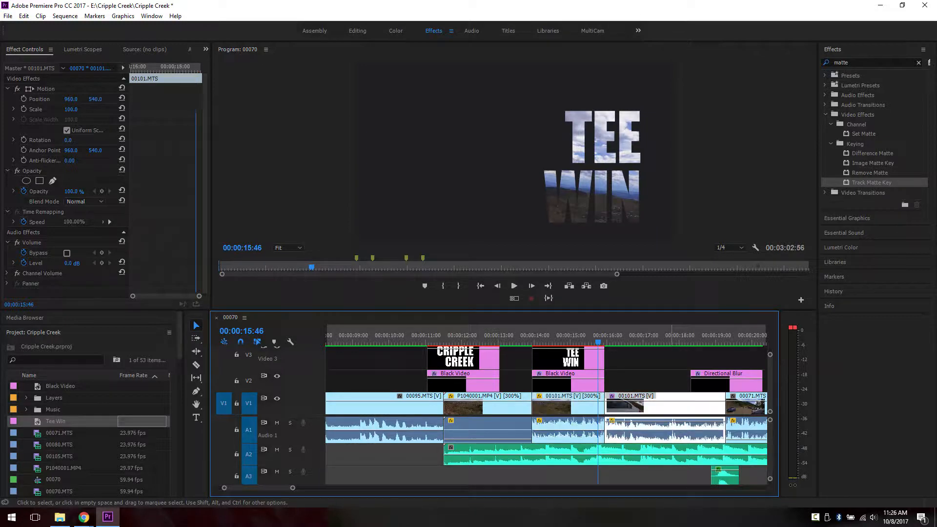
Step: Unlink the 00101 clip from its audio so the A1 audio can be removed
right_click(635, 403)
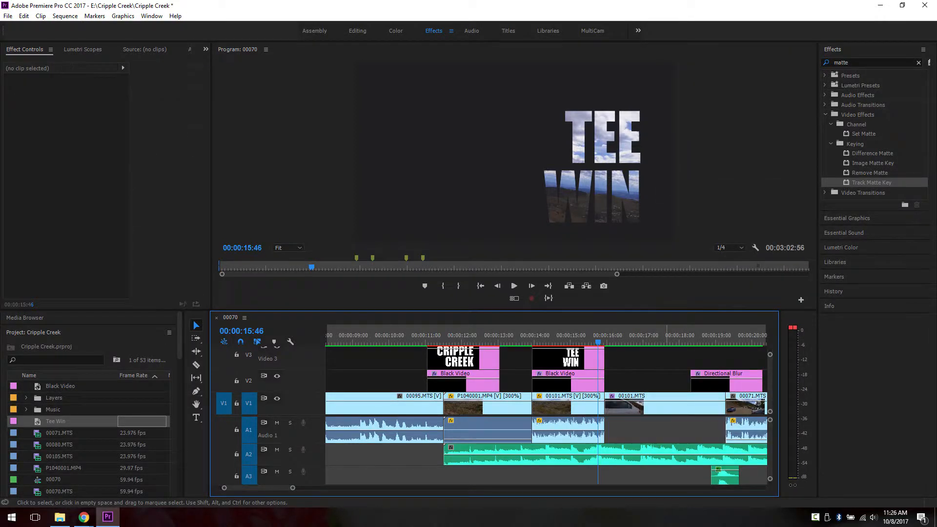
left_click(664, 406)
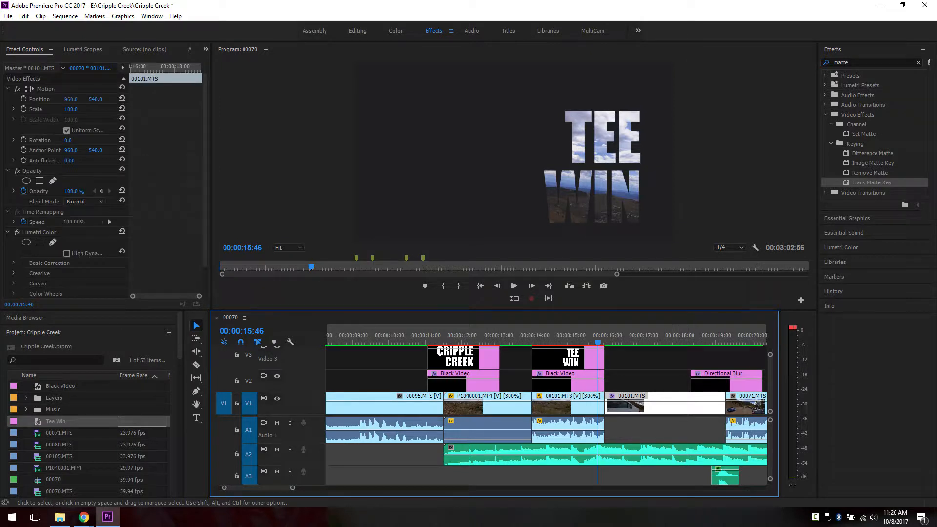
mouse_move(664, 406)
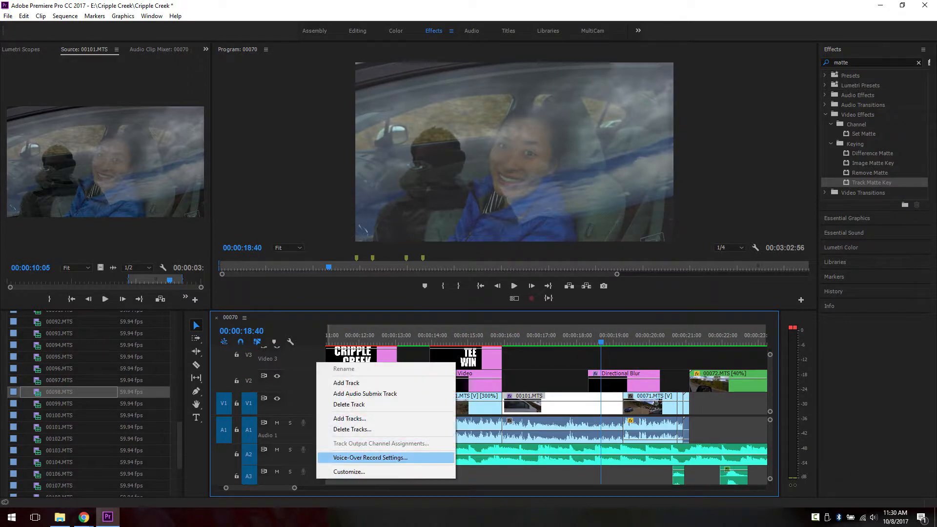
Step: Set Audio 3's voice-over recording source to the Yeti Stereo Microphone
left_click(370, 457)
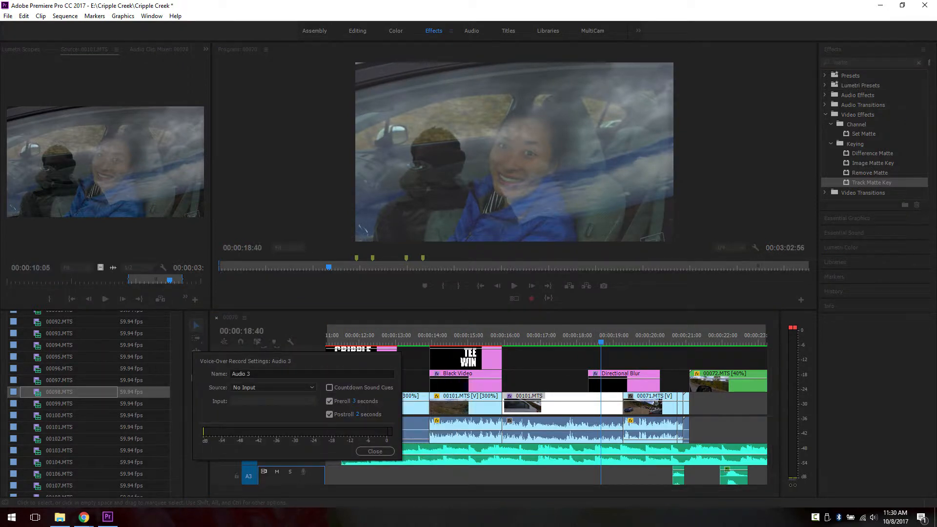
left_click(273, 388)
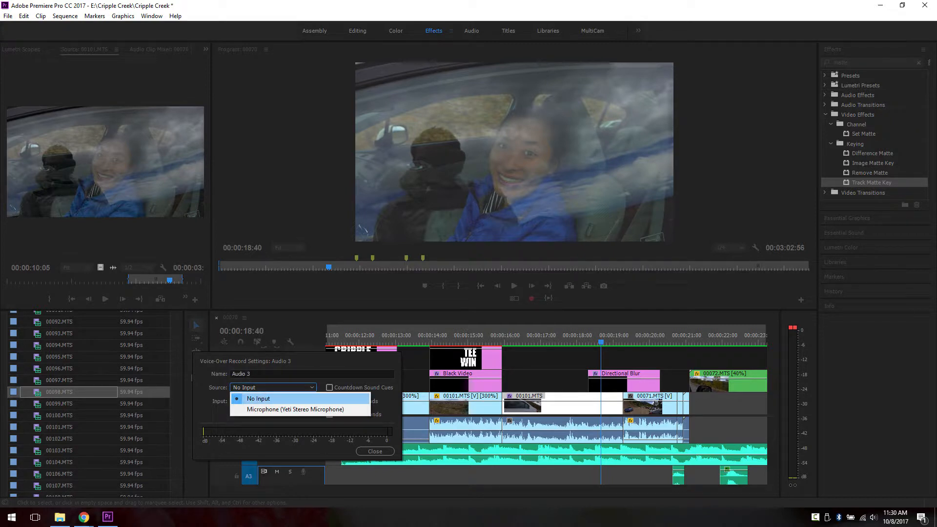
left_click(294, 408)
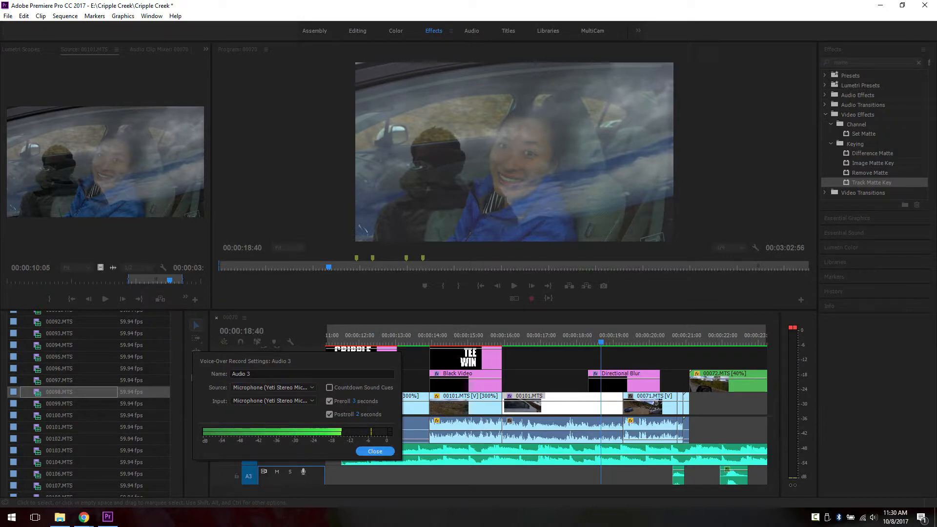
left_click(375, 451)
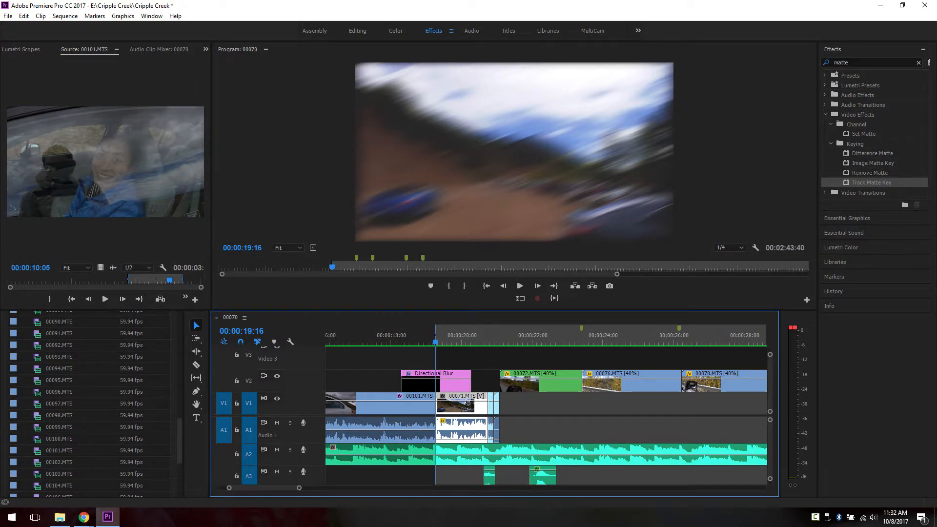
mouse_move(303, 471)
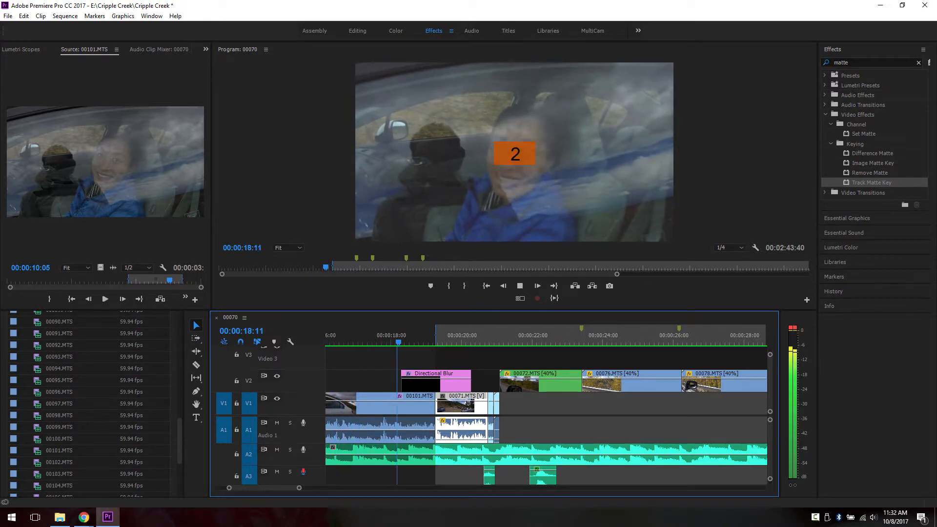
Step: Record a short voice-over onto A3 near the 19-second mark
left_click(537, 298)
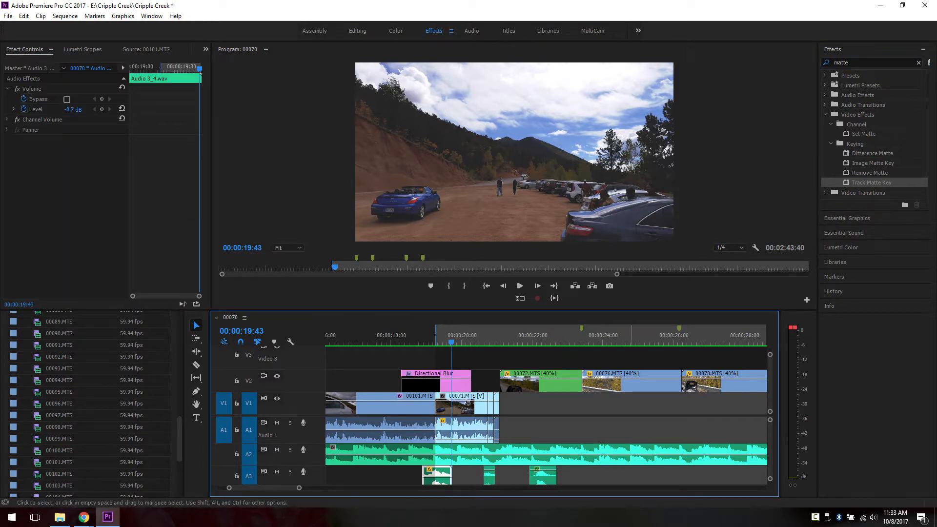
Step: Search effects for 'LOWPA' to reveal Lowpass, and play back through the voice-over
left_click(861, 62)
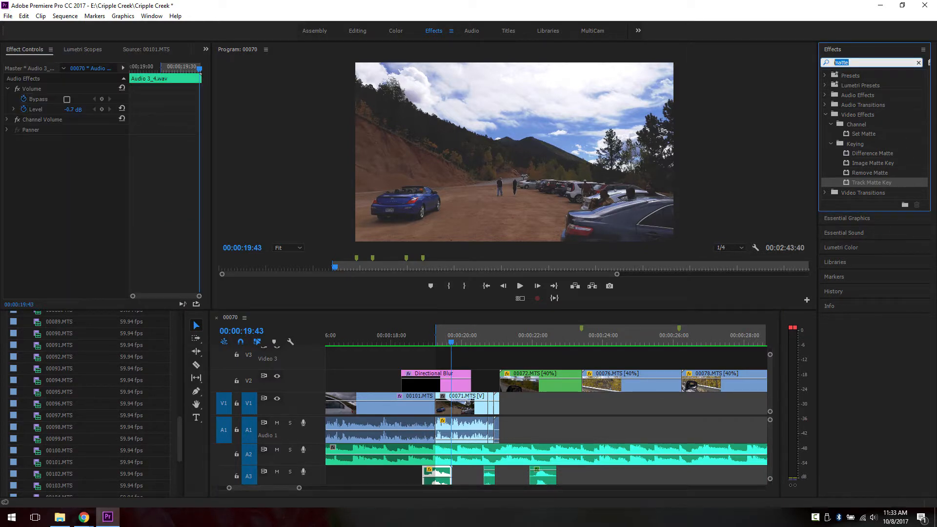
type("LOWPASS")
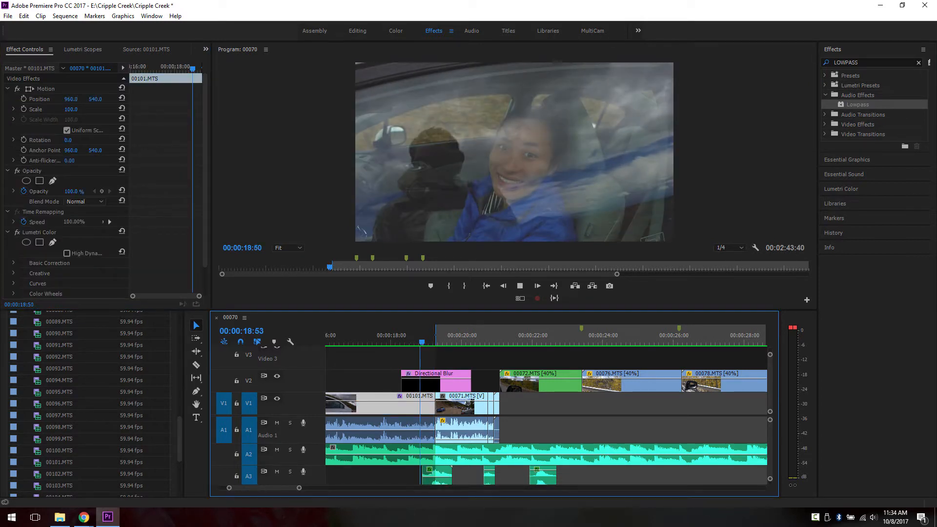
left_click(465, 404)
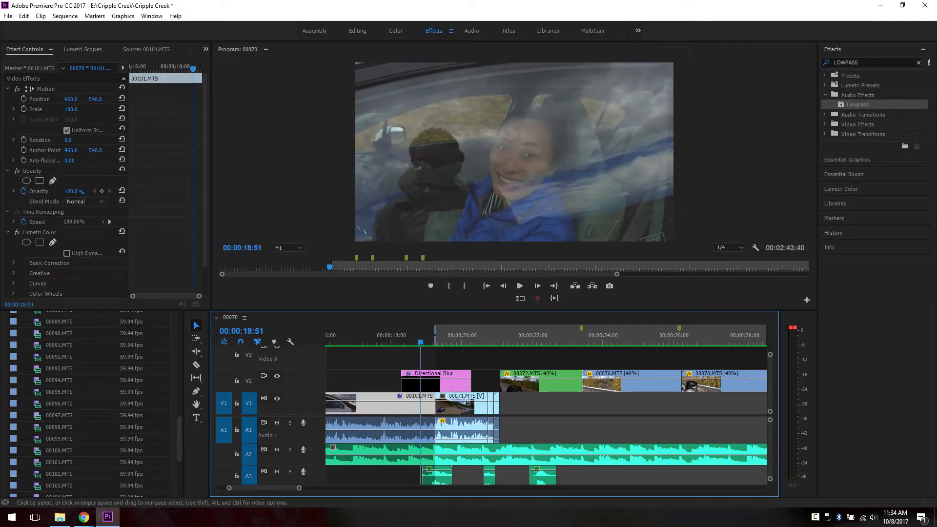
left_click(520, 285)
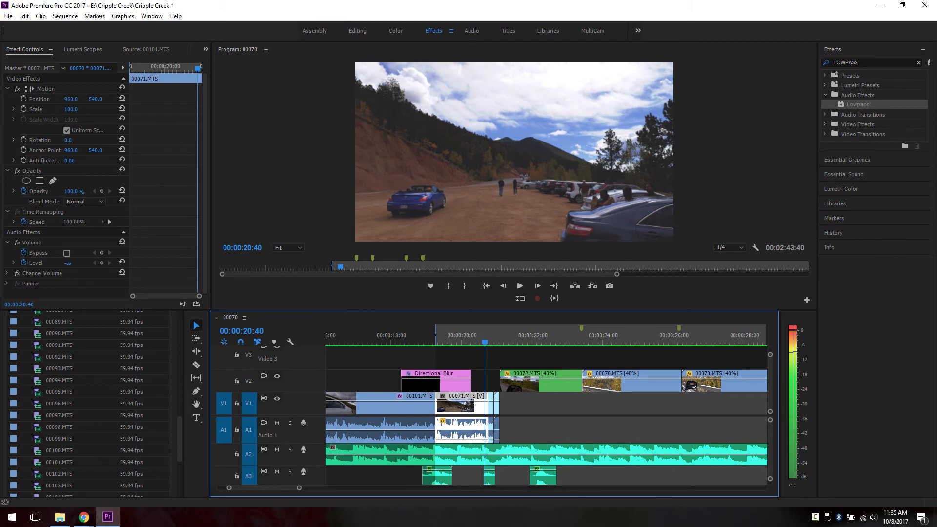
left_click(519, 285)
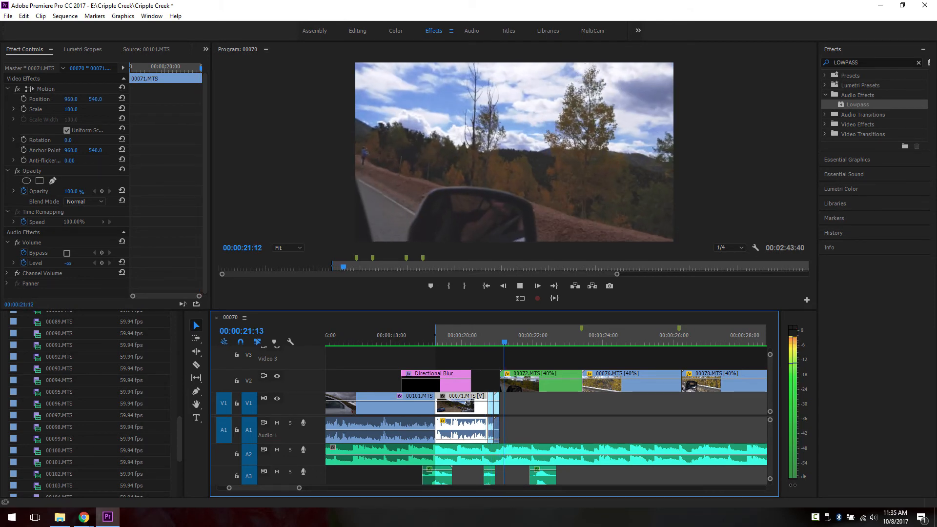